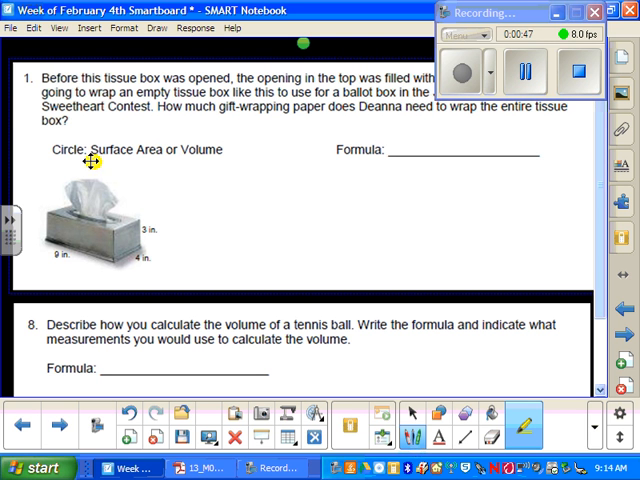
# Highlight 'Surface Area' in yellow as the tissue box problem's answer.
pyautogui.moveTo(88, 160); pyautogui.dragTo(185, 150)
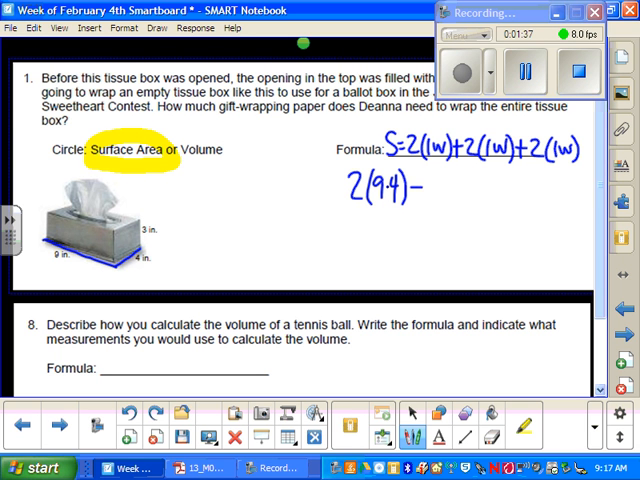
# Add +2(9·3) to the sum, highlight the 3-inch height, then write +2.
pyautogui.write('+2(9.3')
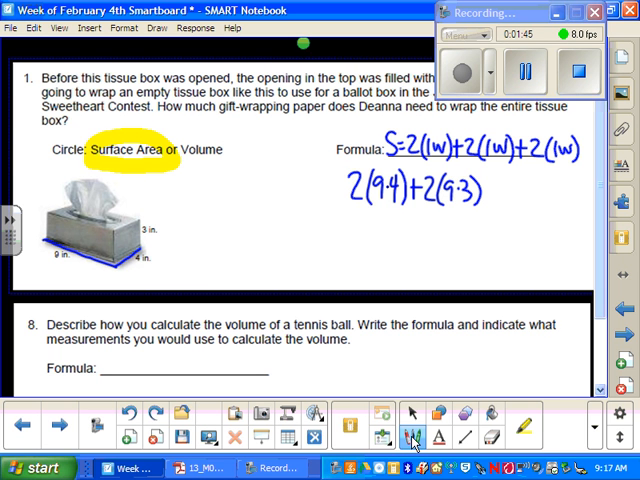
pyautogui.click(524, 437)
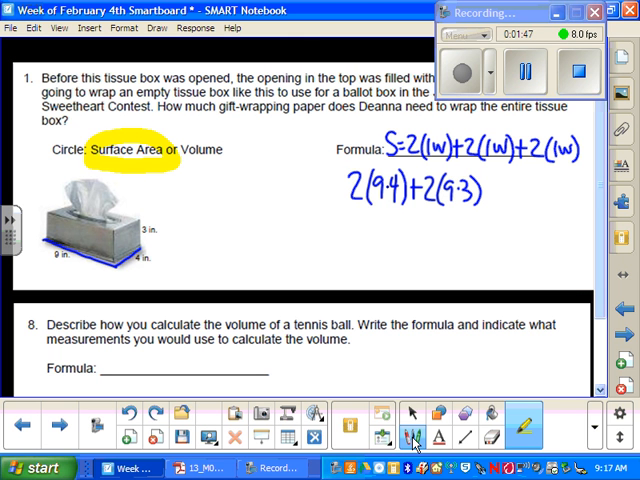
pyautogui.click(595, 432)
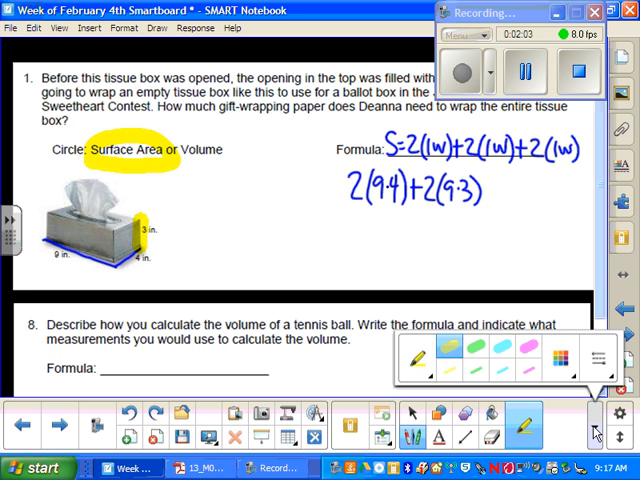
pyautogui.click(558, 356)
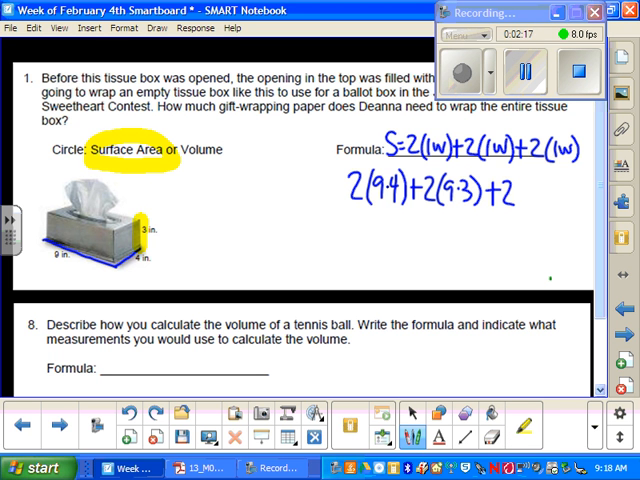
pyautogui.moveTo(510, 195); pyautogui.dragTo(545, 200)
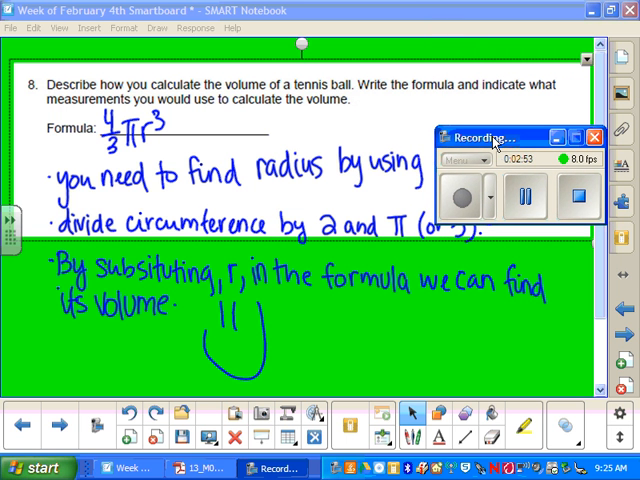
# Bring up question 8, the tennis ball volume page with 4/3πr³ and notes.
pyautogui.moveTo(498, 137); pyautogui.dragTo(485, 123)
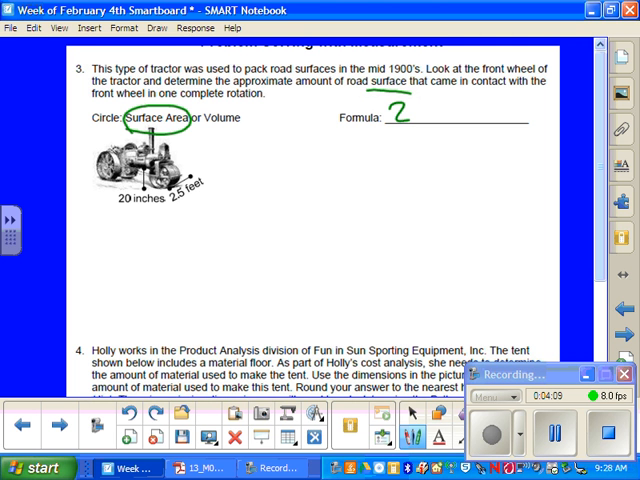
# Circle Surface Area, write 2πrh, and convert h=2.5ft·12in=30in in green.
pyautogui.write('11')
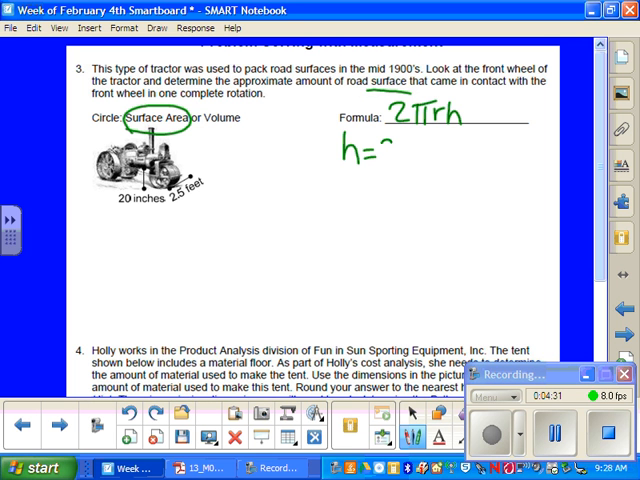
pyautogui.write('2.5')
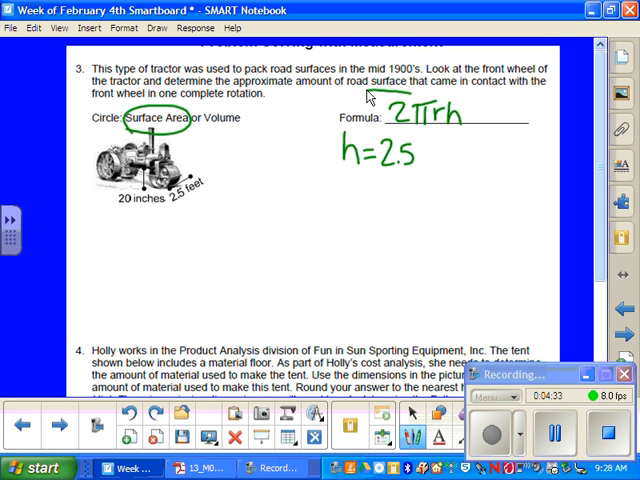
pyautogui.write('ft·12')
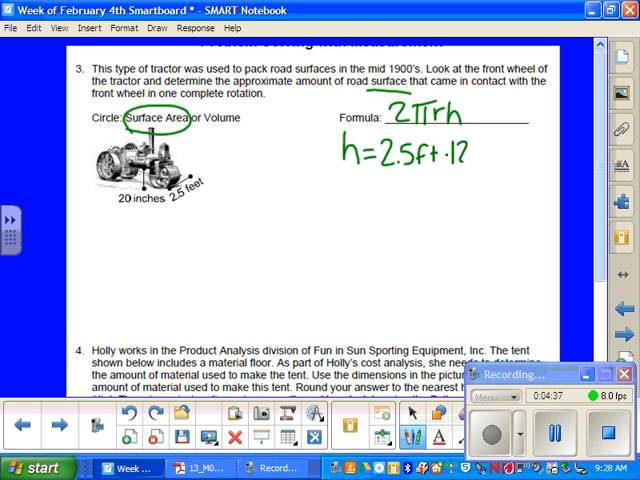
pyautogui.write('in=30in')
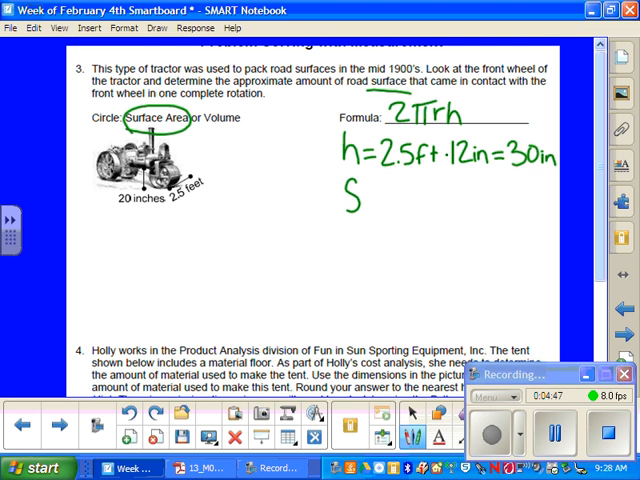
# Write S=2·3·10·30 for the tractor wheel and start S≈ below.
pyautogui.write('=')
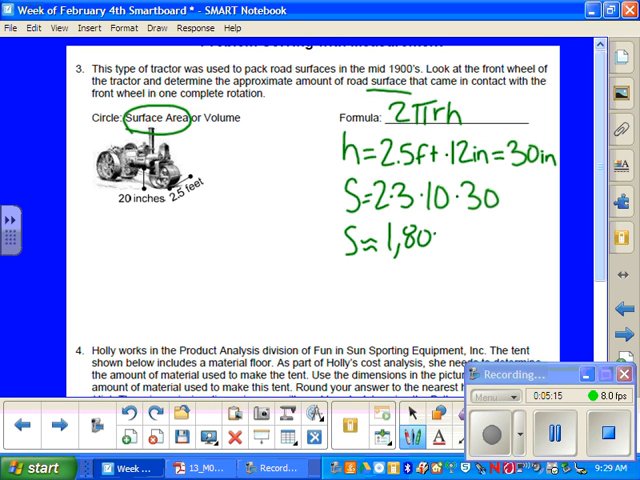
pyautogui.write('0 in²')
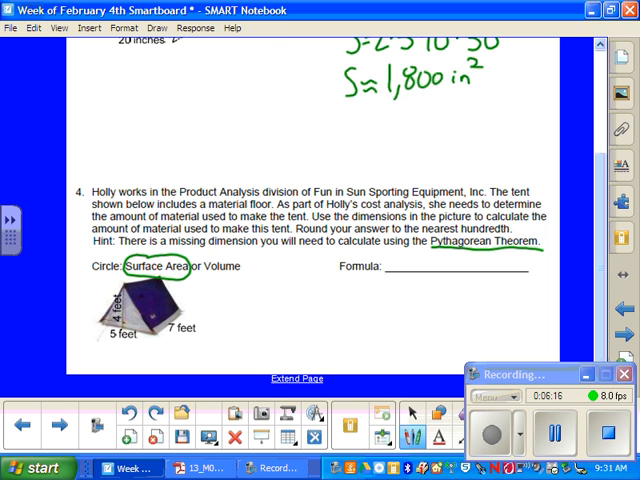
# Write the tent formula 2(bh÷2)+2(lw)+lw after marking Surface Area.
pyautogui.click(390, 268)
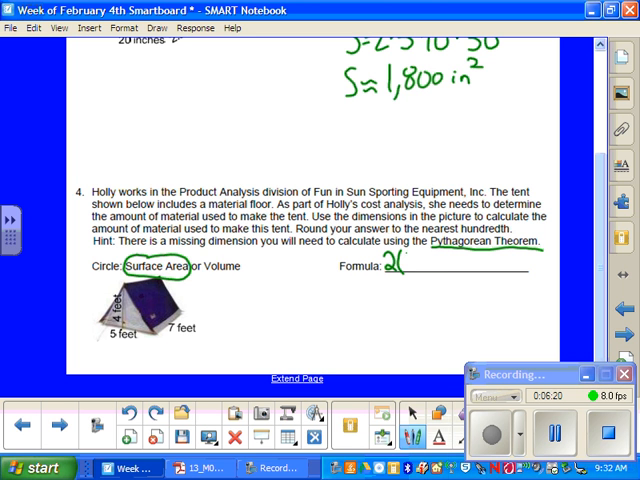
pyautogui.write('bh÷2)+')
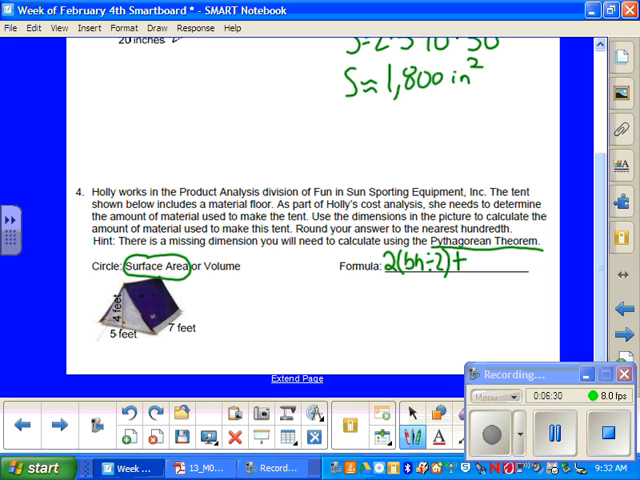
pyautogui.write('2')
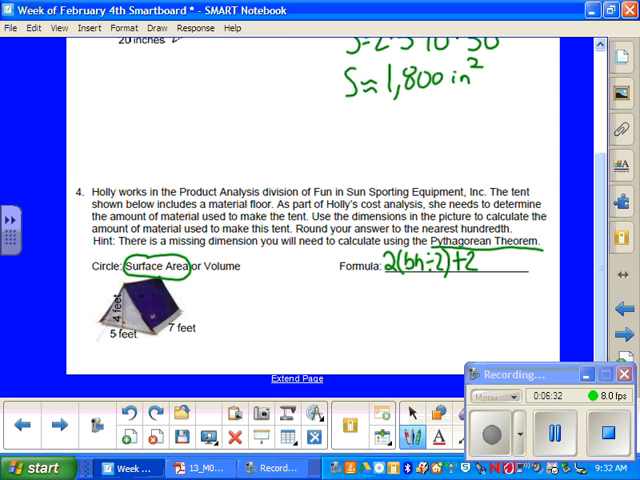
pyautogui.write('(')
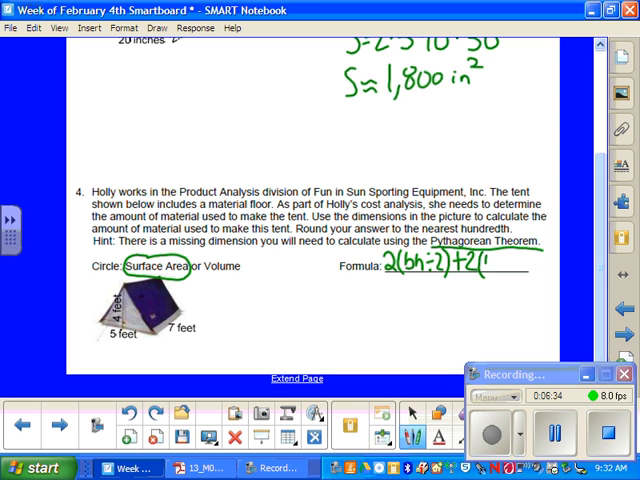
pyautogui.write('(w)')
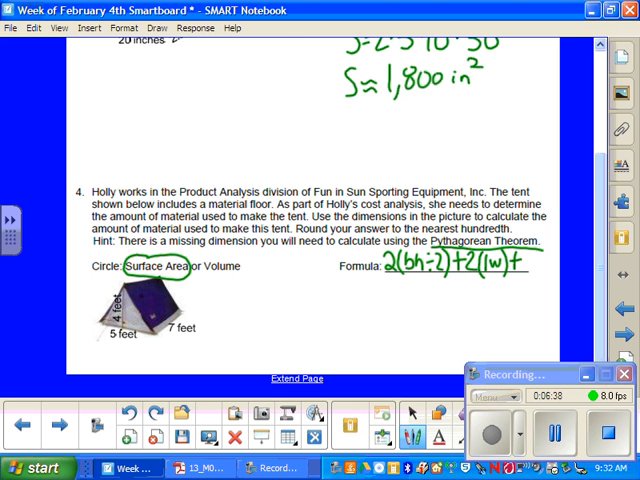
pyautogui.write('lw')
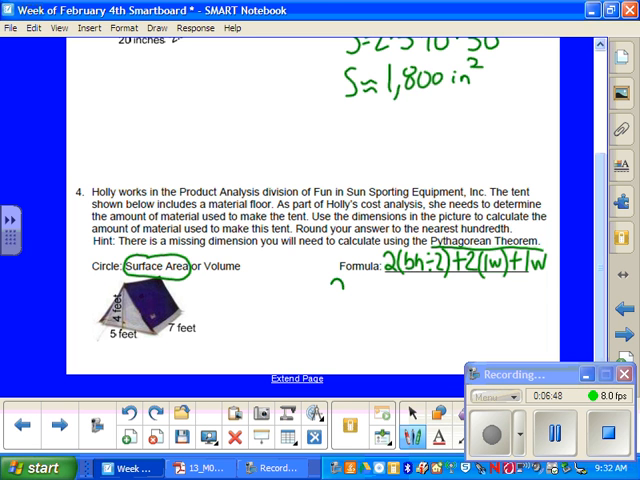
# Work out the triangular faces as 2(4·5÷2)=20 ft² under the formula.
pyautogui.write('2(')
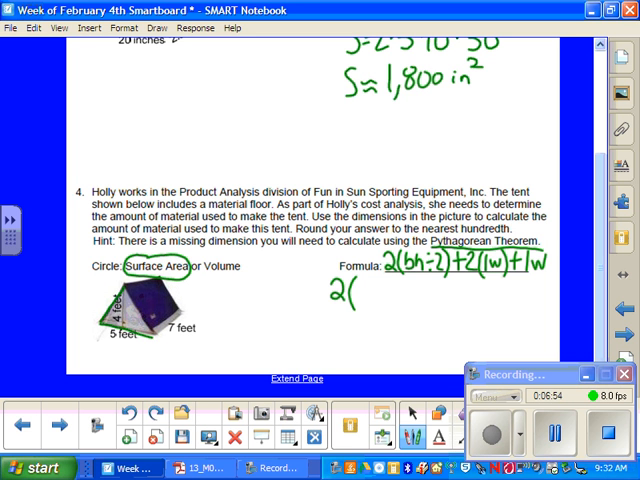
pyautogui.moveTo(115, 290); pyautogui.dragTo(145, 340)
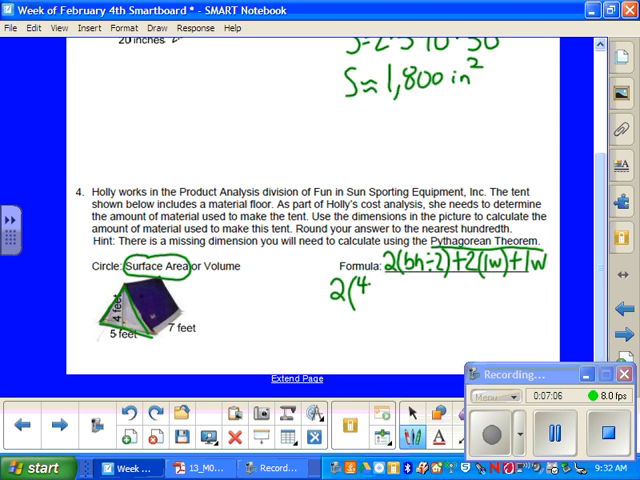
pyautogui.write('5/2)')
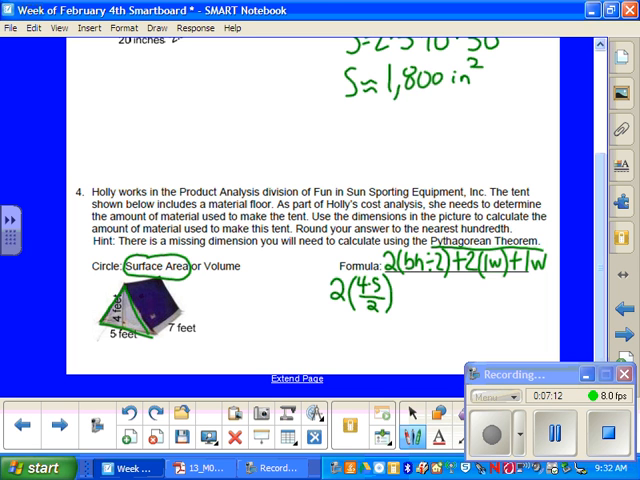
pyautogui.moveTo(322, 296)
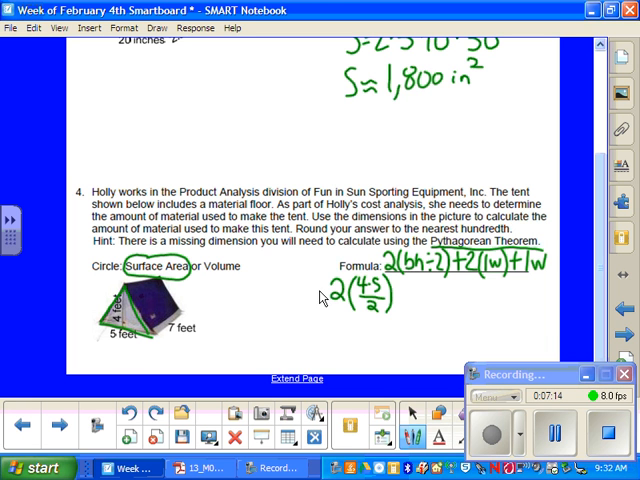
pyautogui.moveTo(403, 293)
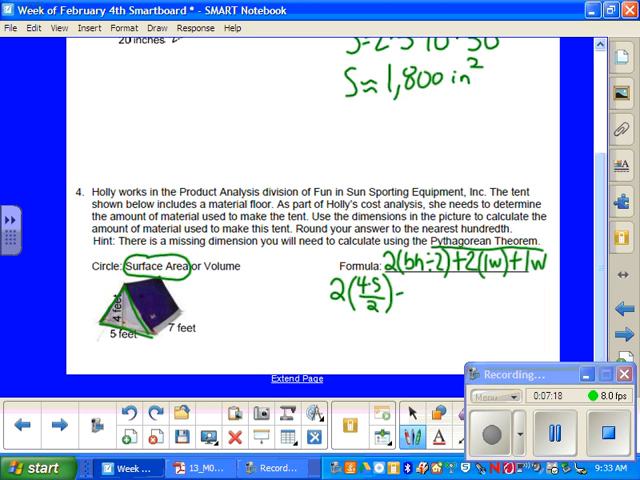
pyautogui.write('=')
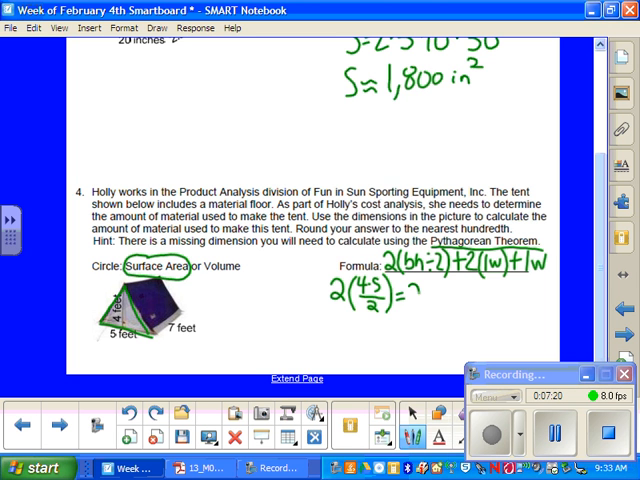
pyautogui.write('20r')
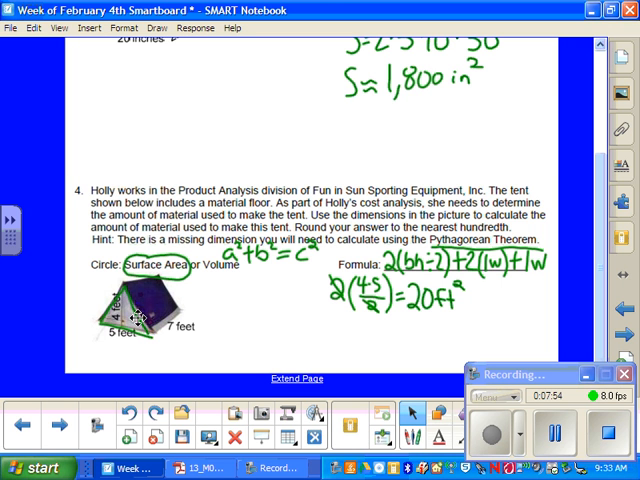
pyautogui.moveTo(209, 410)
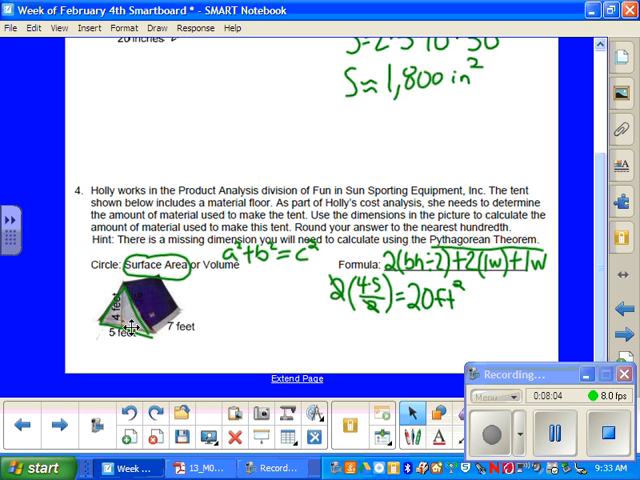
pyautogui.moveTo(87, 364)
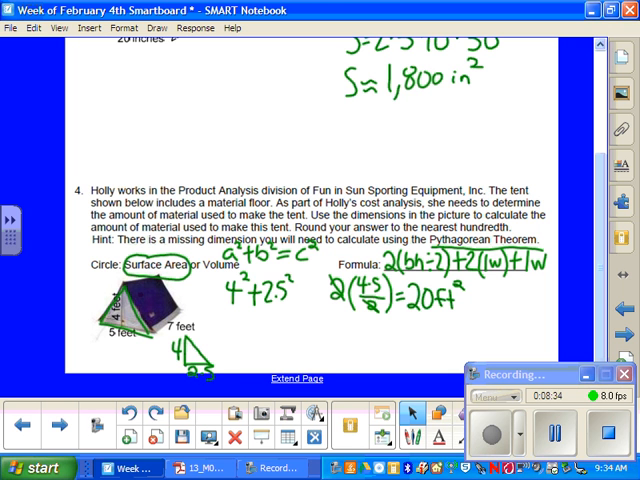
# Solve 4²+2.5²=c² through 16+6.25=22.25 to c=4.7, with a triangle sketch.
pyautogui.write('=C²')
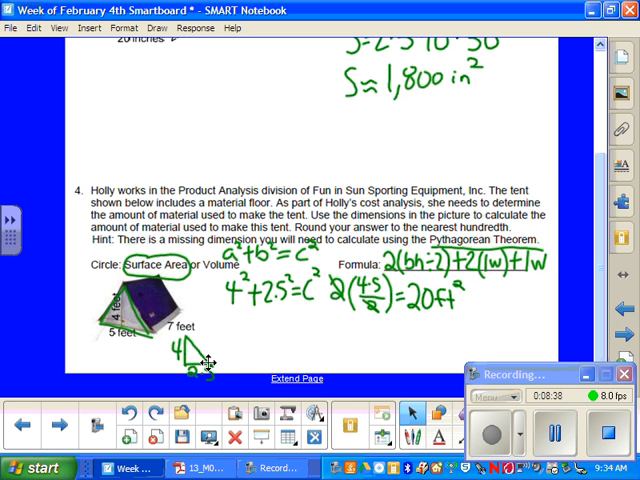
pyautogui.write('16')
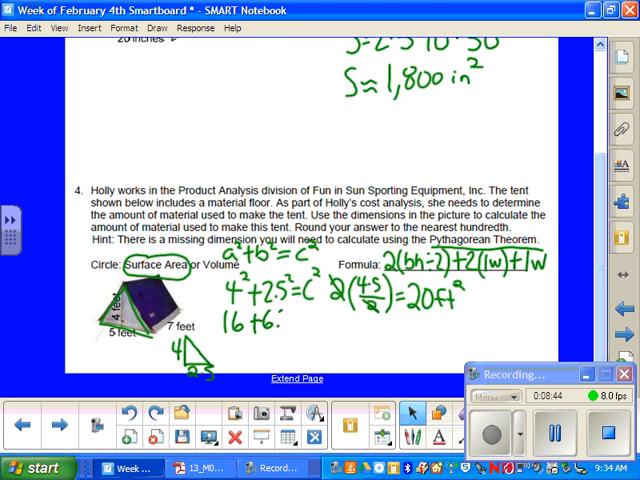
pyautogui.write('25-')
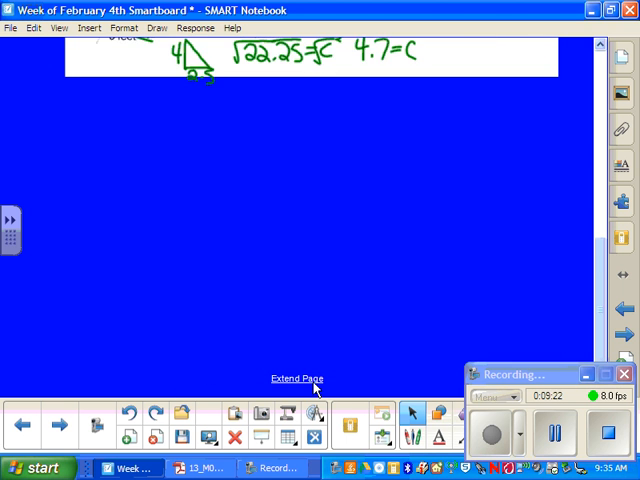
# Write the first slanted panel's area, 7×4.7=32.9, below 4.7=c.
pyautogui.scroll(-3)
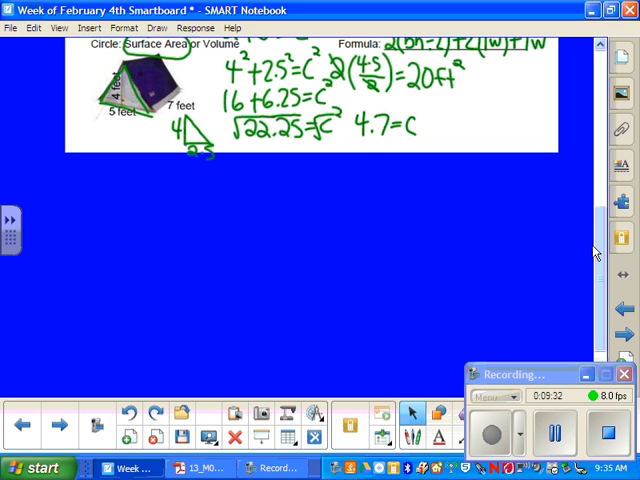
pyautogui.moveTo(375, 155); pyautogui.dragTo(370, 180)
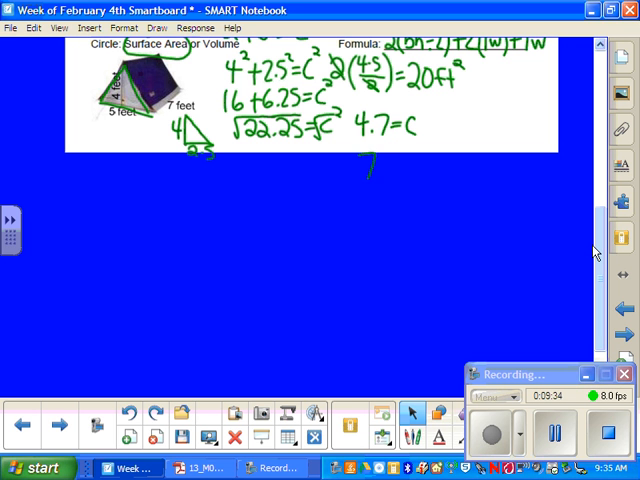
pyautogui.click(388, 168)
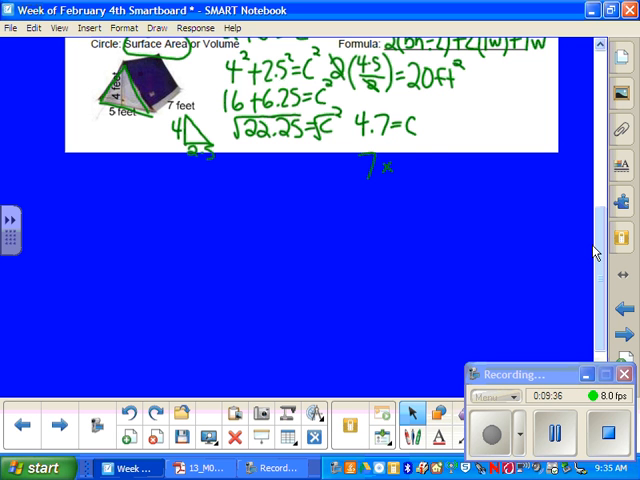
pyautogui.moveTo(390, 168); pyautogui.dragTo(420, 168)
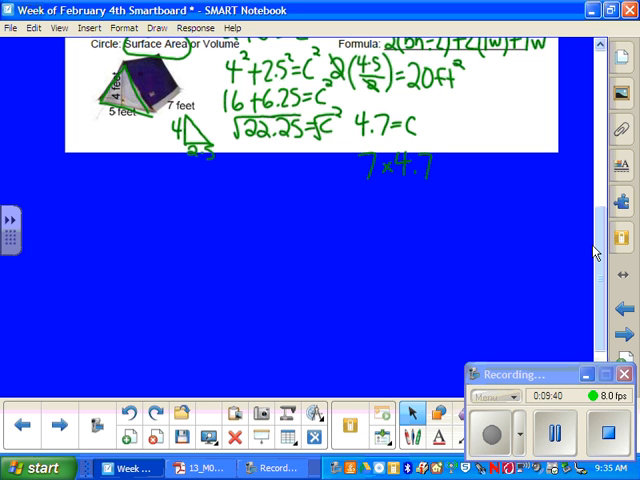
pyautogui.moveTo(430, 165); pyautogui.dragTo(470, 165)
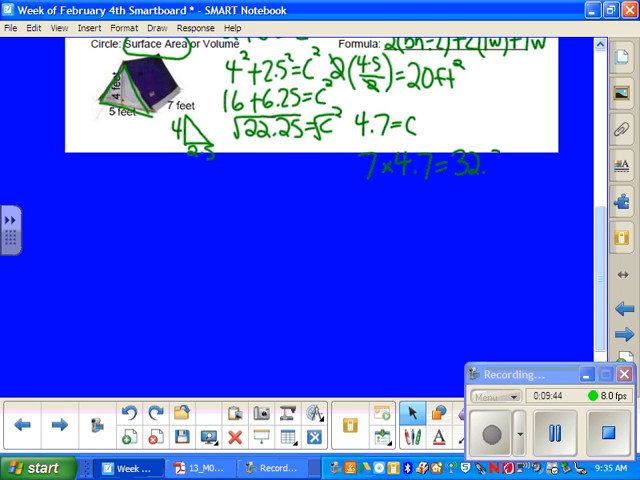
pyautogui.write('9')
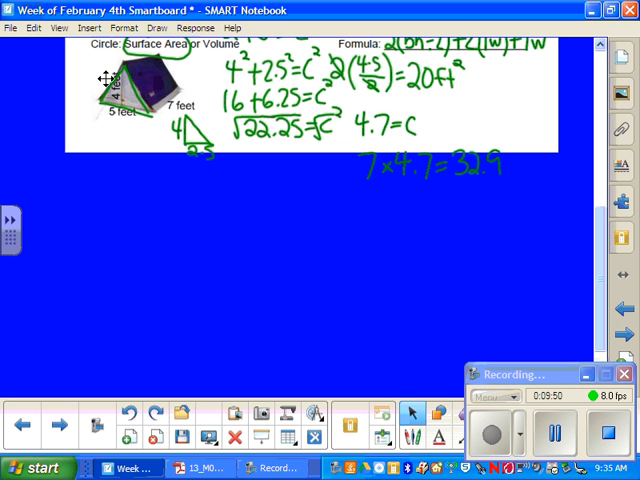
# Write 7×4.7=32.9 again on the next line for the second panel.
pyautogui.moveTo(360, 195); pyautogui.dragTo(380, 215)
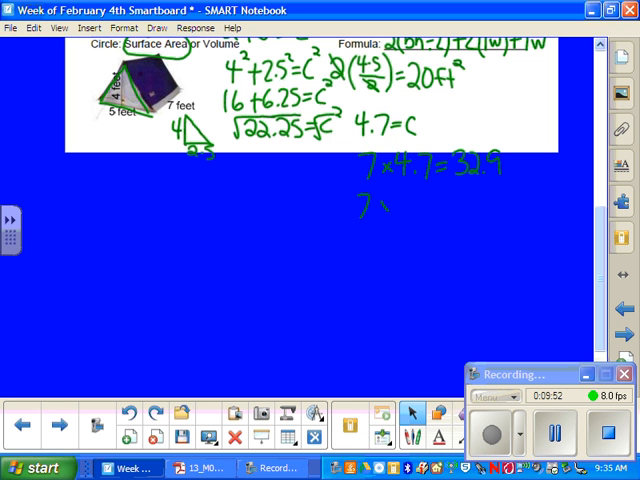
pyautogui.write('x 4.')
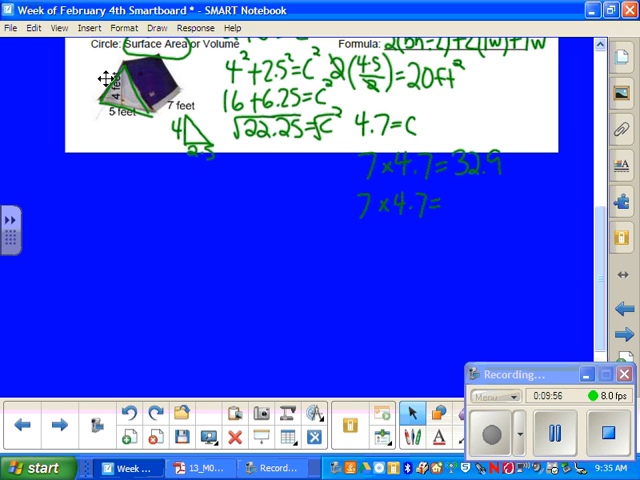
pyautogui.write('32.')
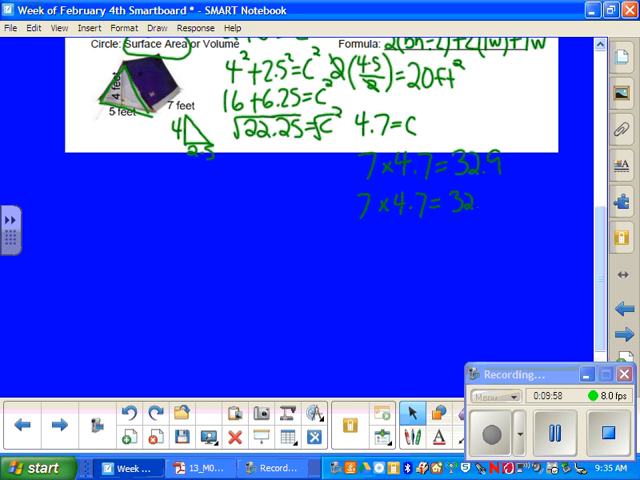
pyautogui.write('9')
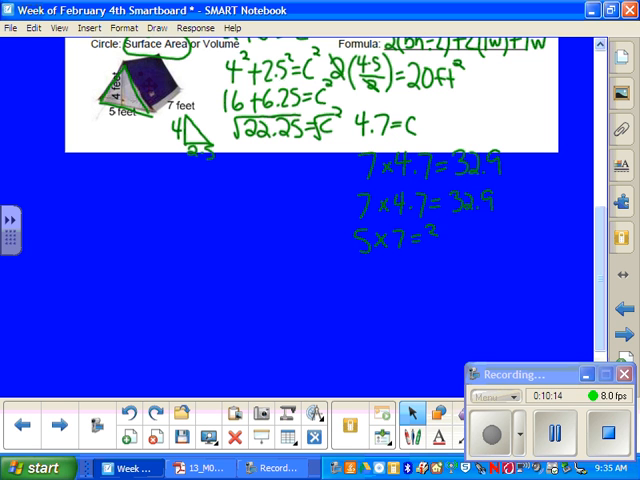
# Write the tent floor area 5×7=35 below the second 32.9 line.
pyautogui.write('35')
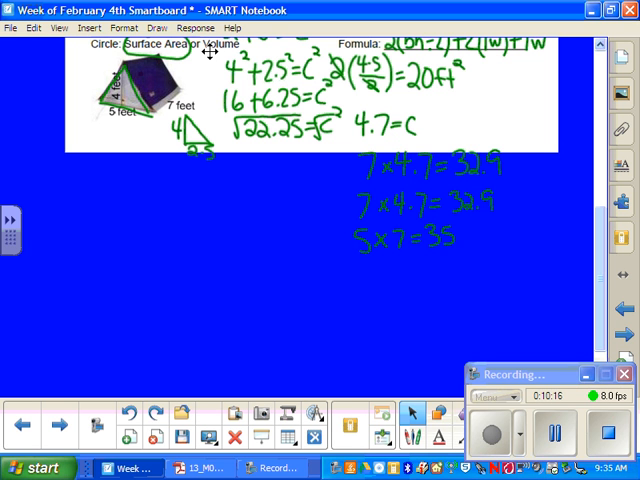
pyautogui.moveTo(388, 100)
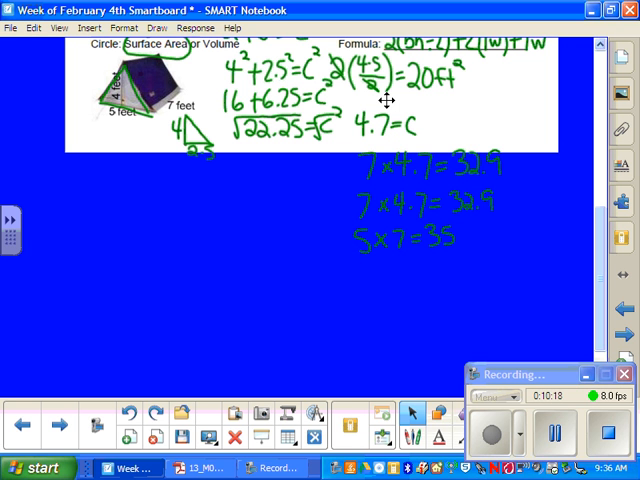
pyautogui.moveTo(451, 103)
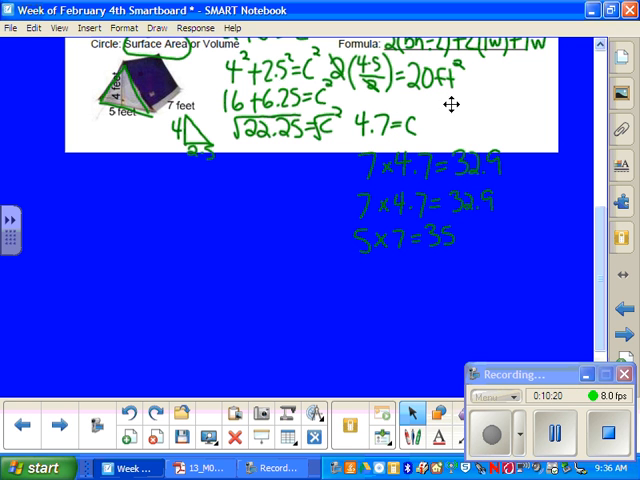
pyautogui.moveTo(545, 208)
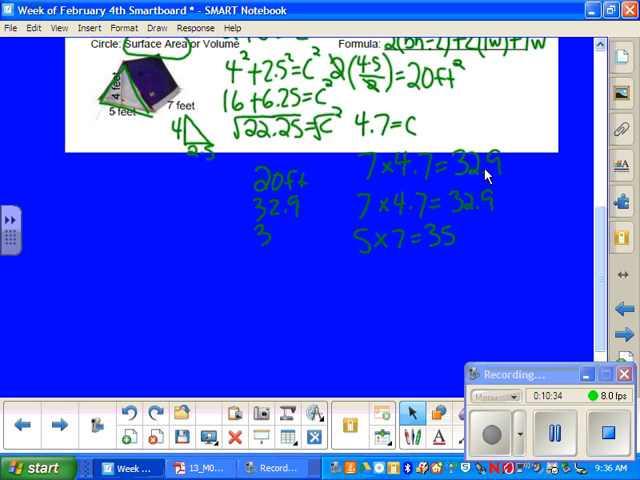
# Write 32.9 in the area column and rule a sum line beneath 20, 32.9, 32.9, 35.
pyautogui.write('32.9')
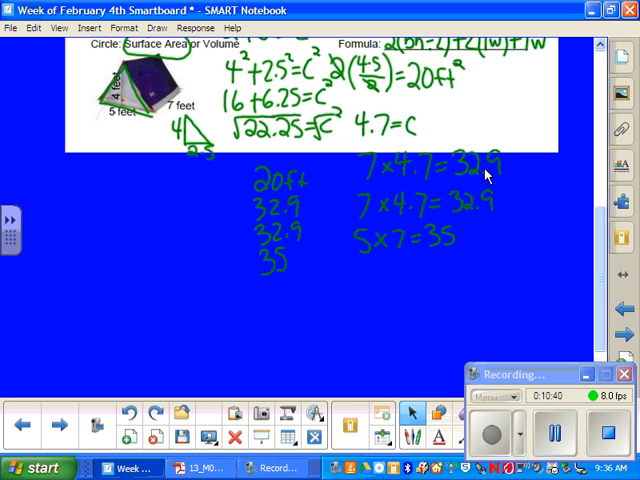
pyautogui.moveTo(245, 282); pyautogui.dragTo(325, 278)
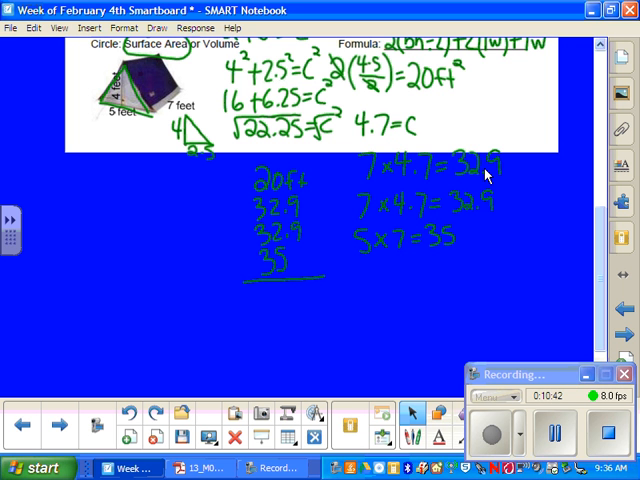